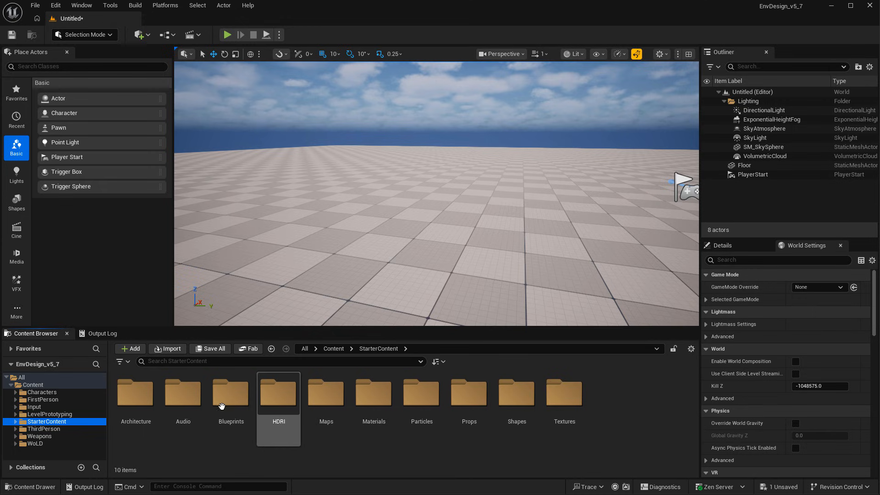
# Browse the StarterContent Architecture meshes, then look through the starter Blueprints folder
pyautogui.doubleClick(135, 394)
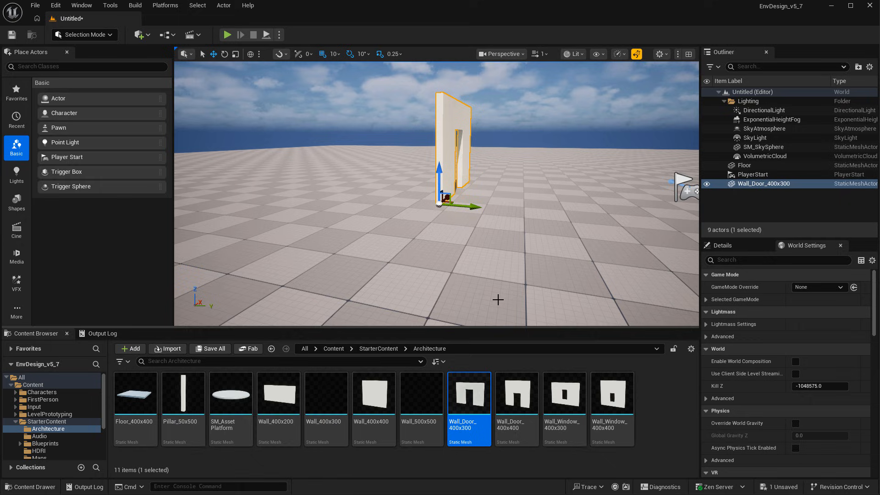
pyautogui.click(45, 427)
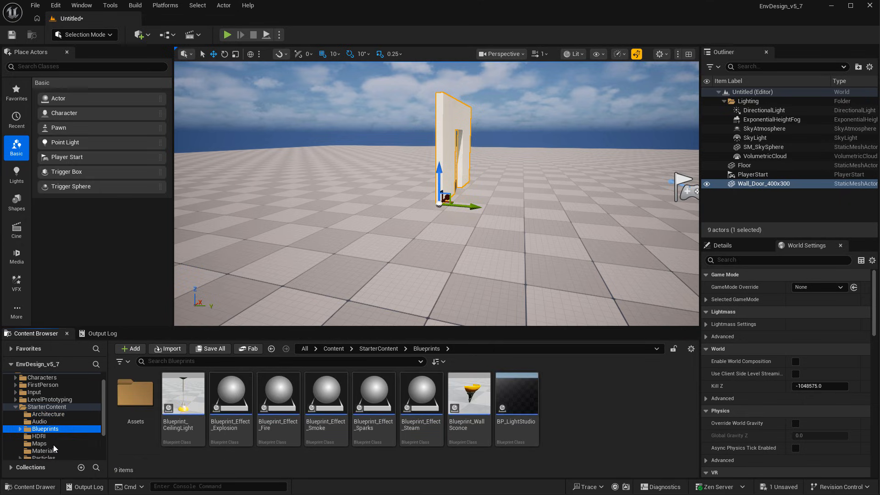
pyautogui.click(44, 451)
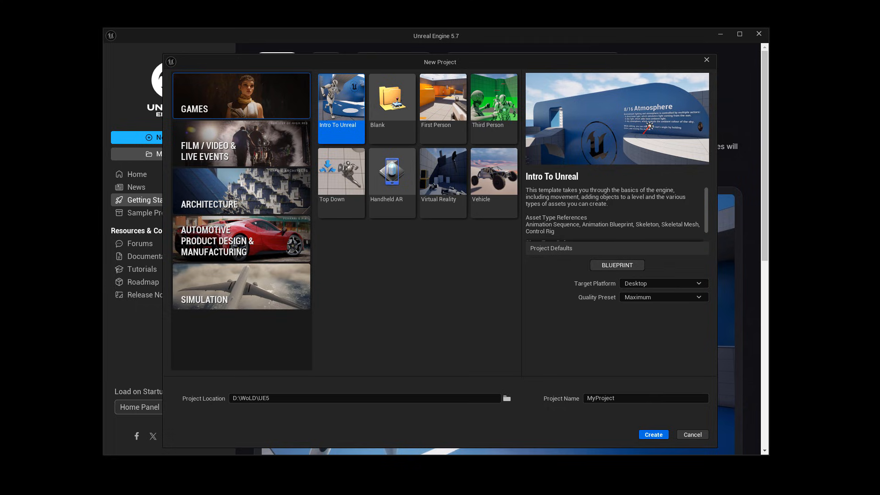
pyautogui.moveTo(586, 334)
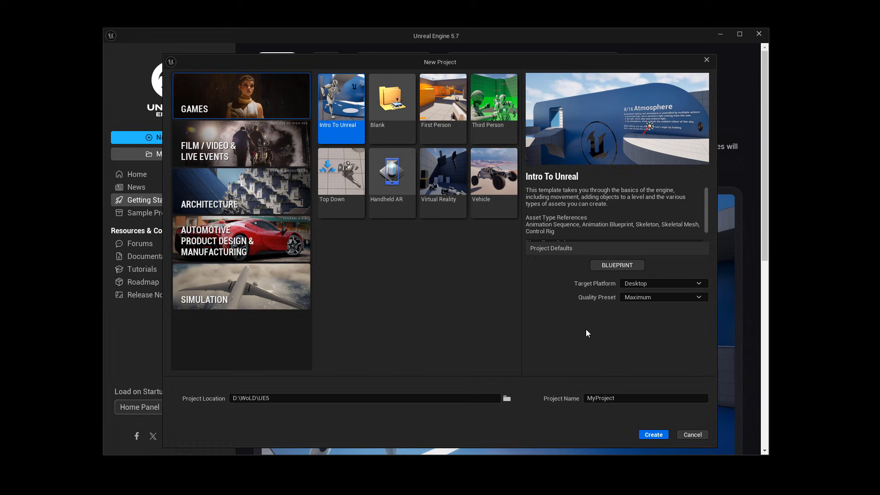
# Preview the Virtual Reality template, return to the editor and choose Add Feature or Content Pack
pyautogui.click(442, 172)
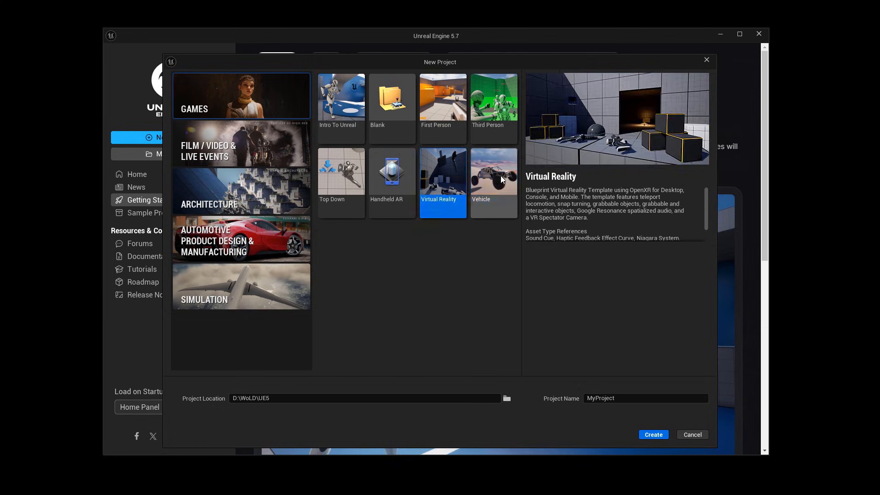
pyautogui.click(652, 435)
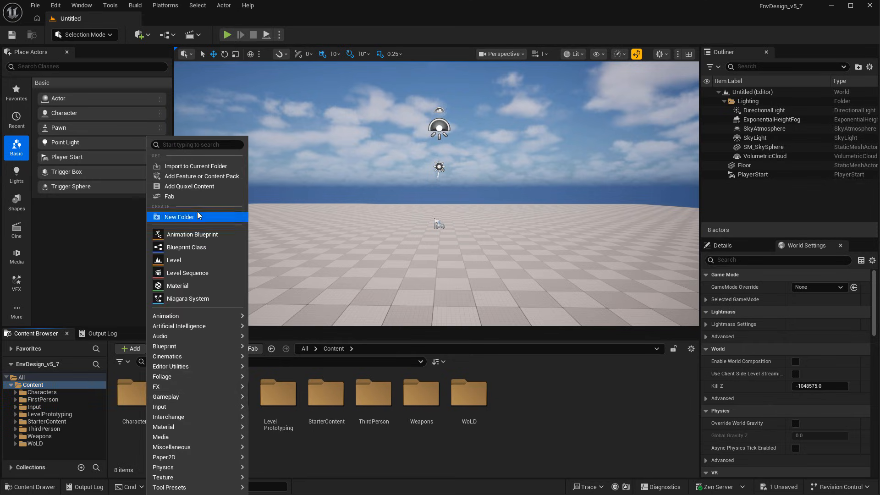
pyautogui.moveTo(198, 176)
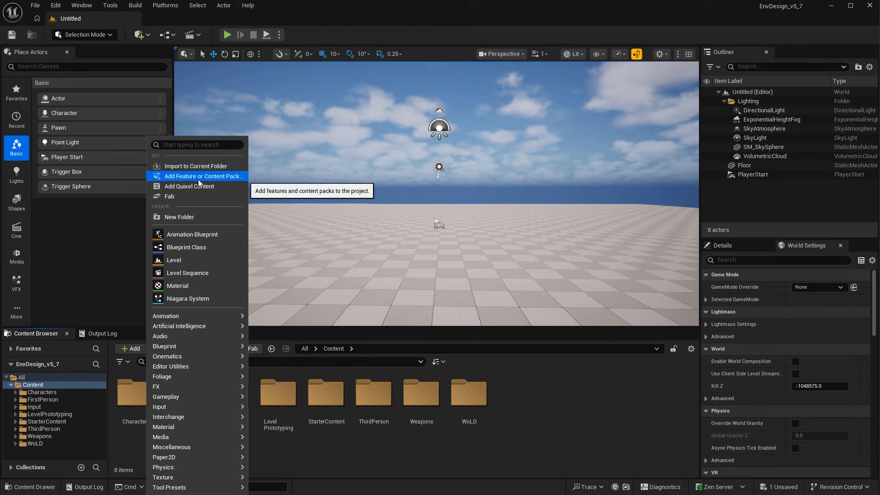
pyautogui.click(206, 176)
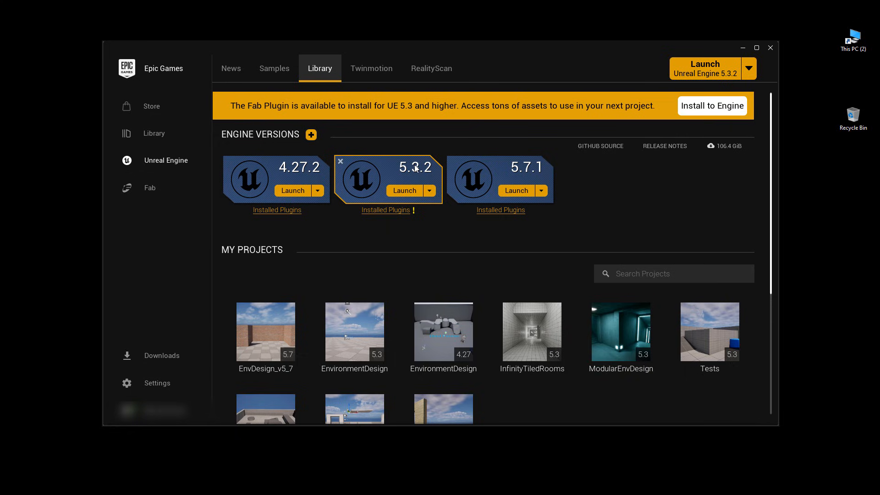
pyautogui.moveTo(400, 191)
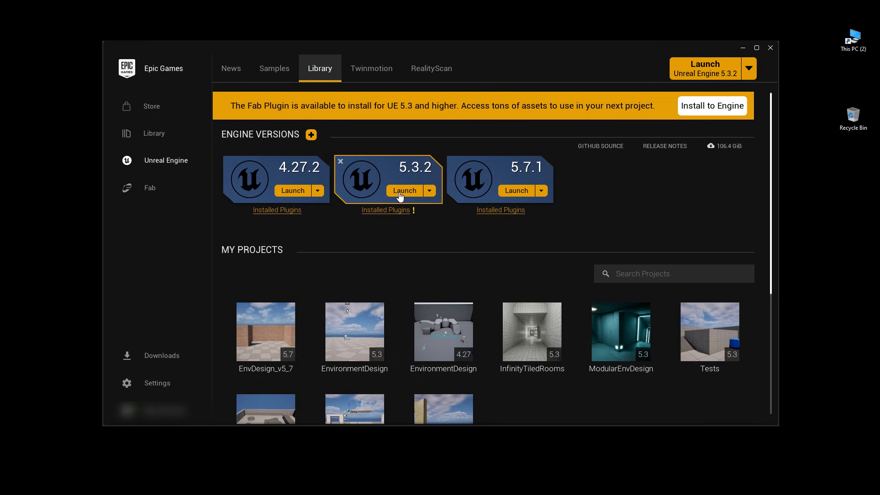
# Launch Unreal Engine 5.3.2 from the launcher's Engine Versions list
pyautogui.click(404, 191)
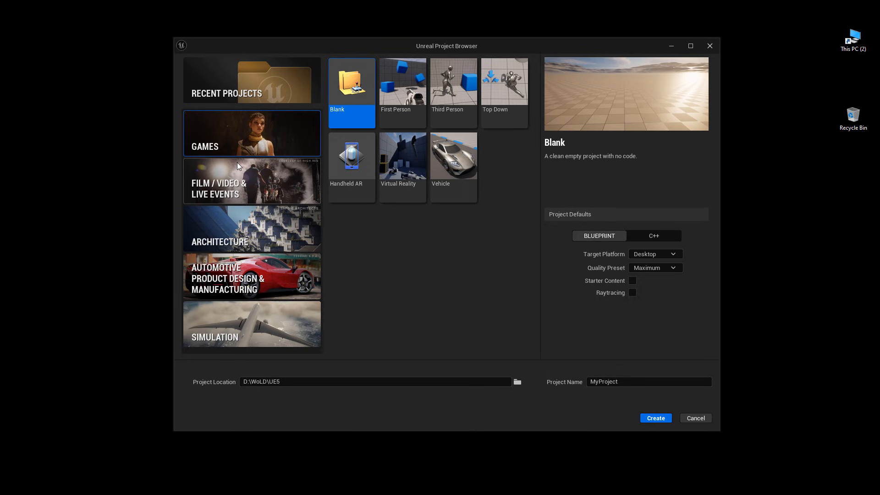
pyautogui.moveTo(401, 138)
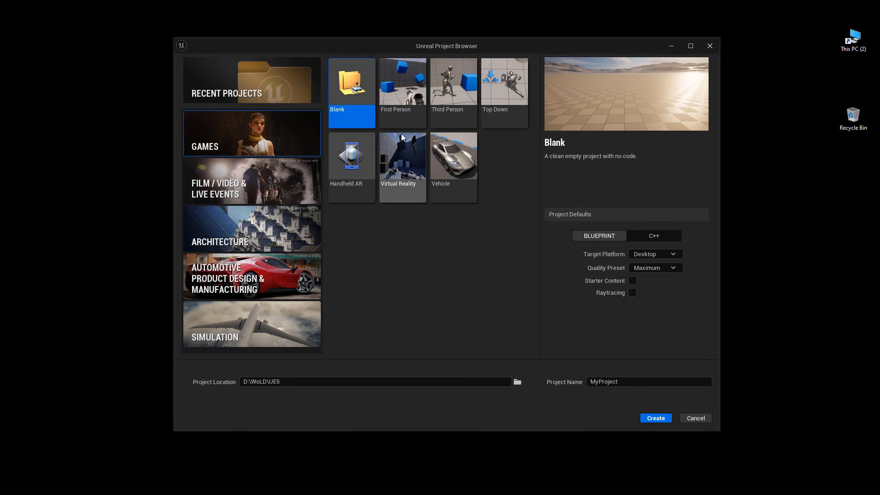
pyautogui.moveTo(459, 93)
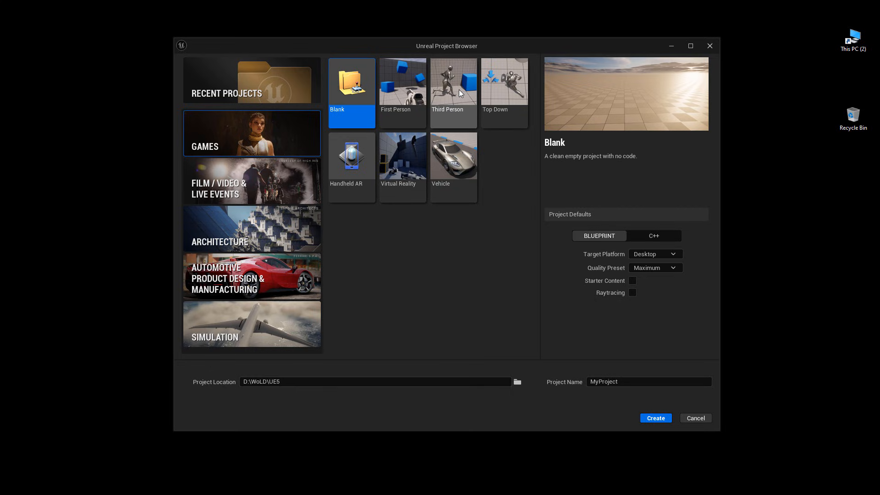
pyautogui.moveTo(356, 90)
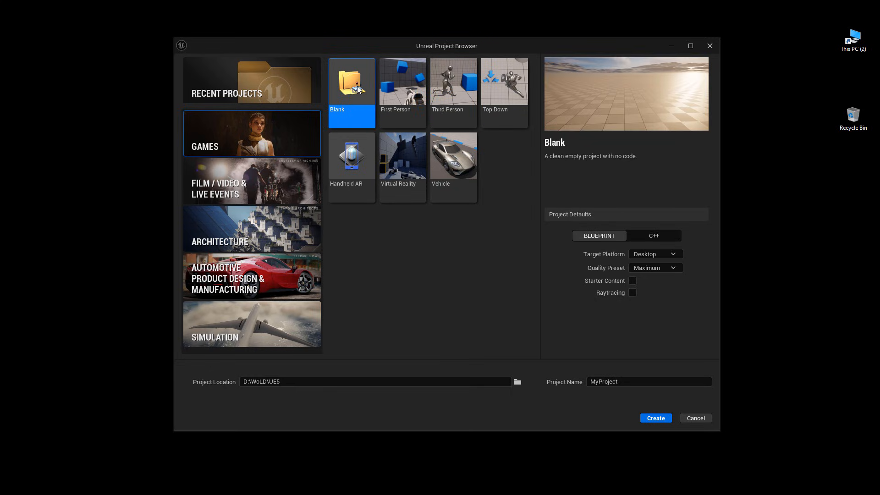
pyautogui.moveTo(609, 225)
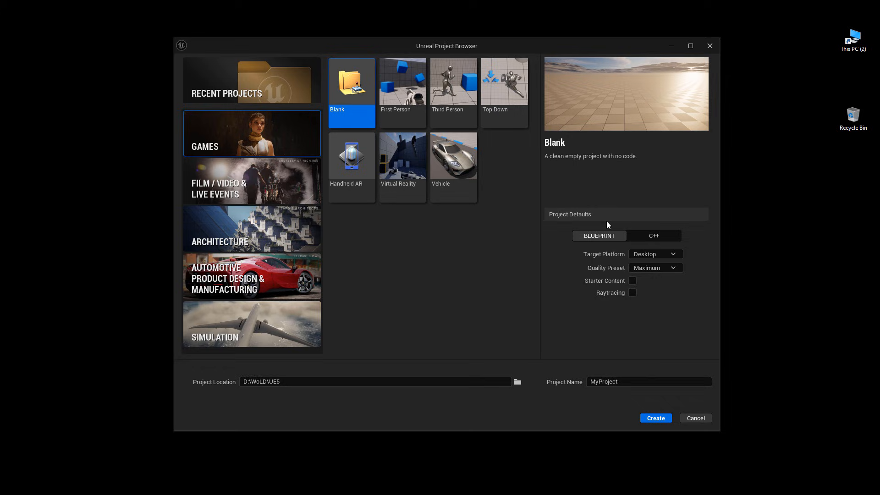
# Create a Blank game project with the Starter Content checkbox ticked
pyautogui.click(632, 280)
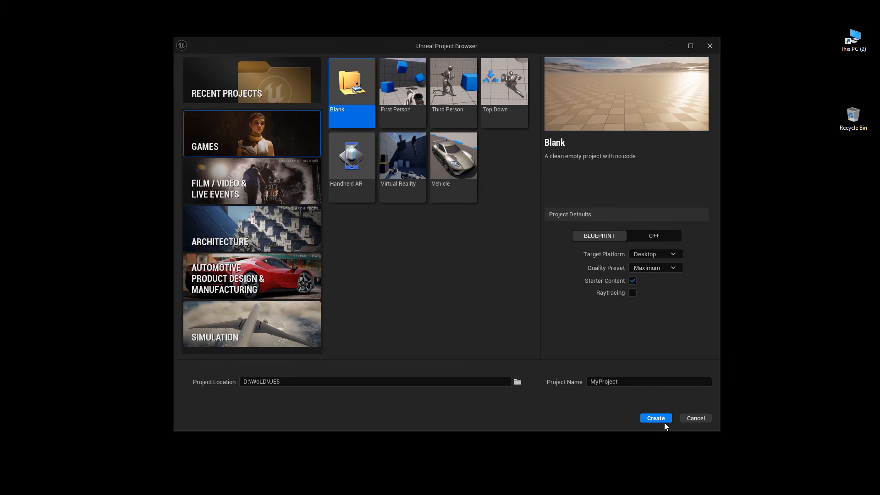
pyautogui.click(654, 418)
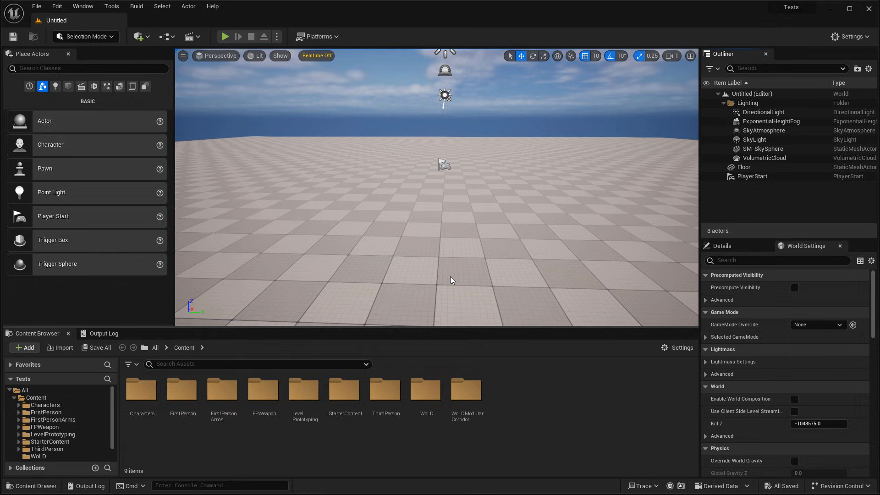
pyautogui.moveTo(461, 441)
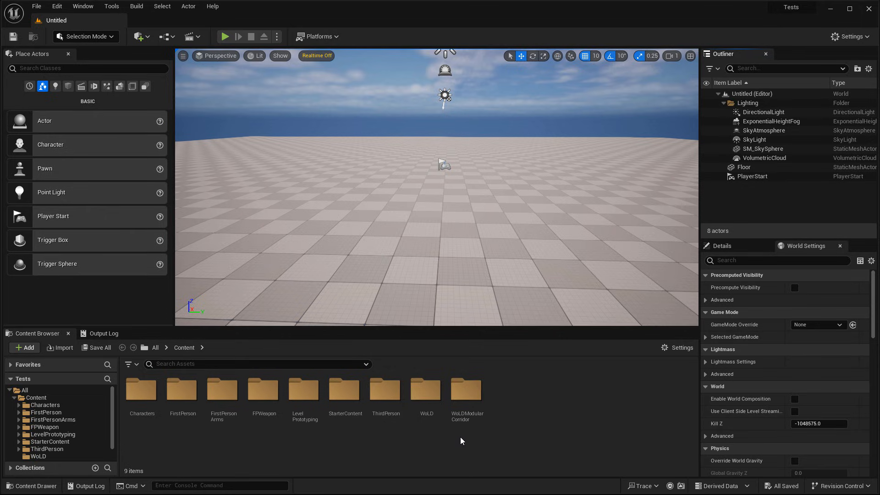
pyautogui.moveTo(99, 303)
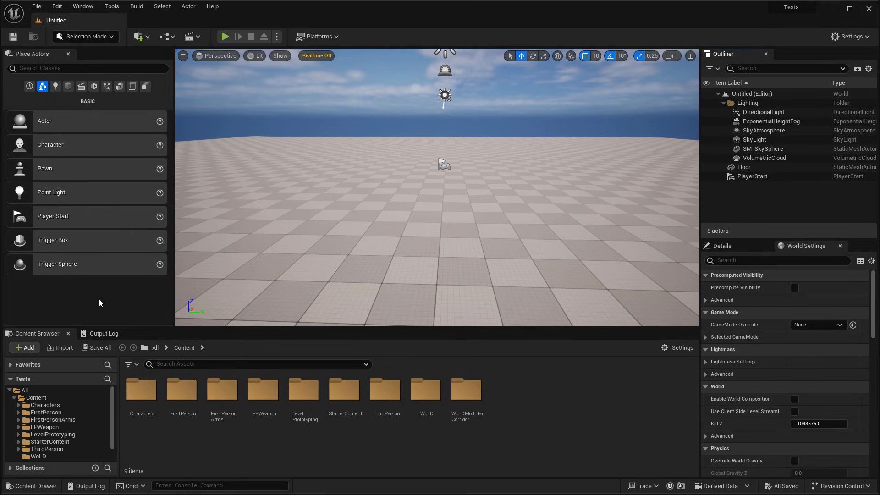
# Bring up the Add Feature or Content Pack dialog from the Content Browser's Add menu
pyautogui.click(24, 347)
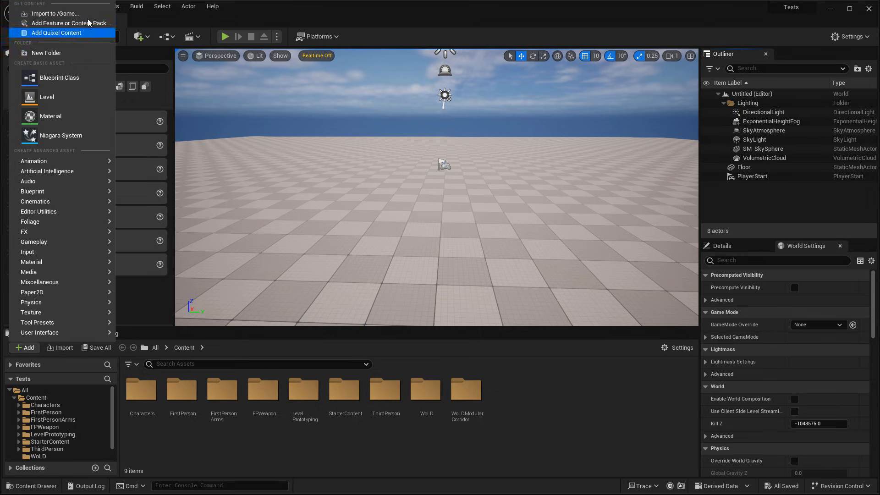
pyautogui.click(70, 22)
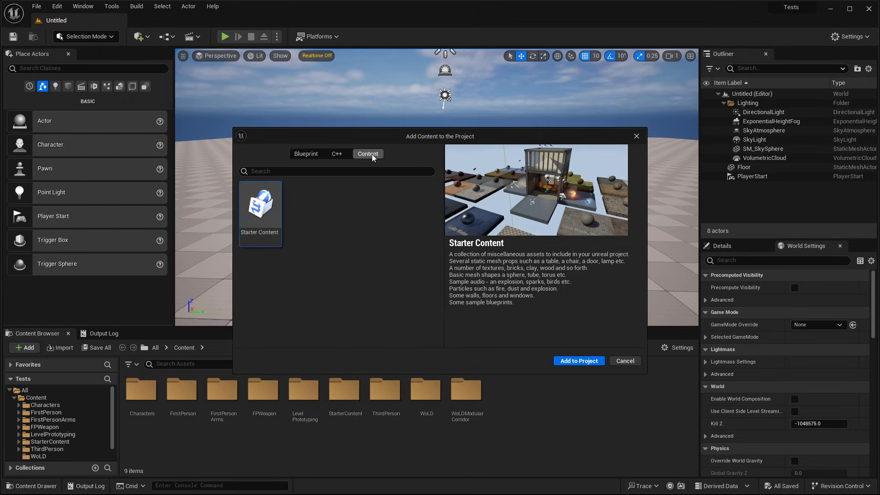
pyautogui.moveTo(371, 256)
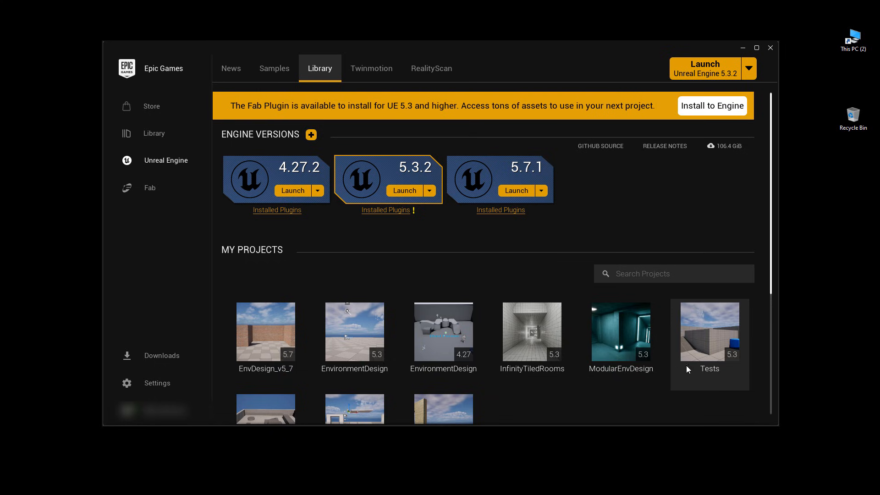
pyautogui.moveTo(715, 354)
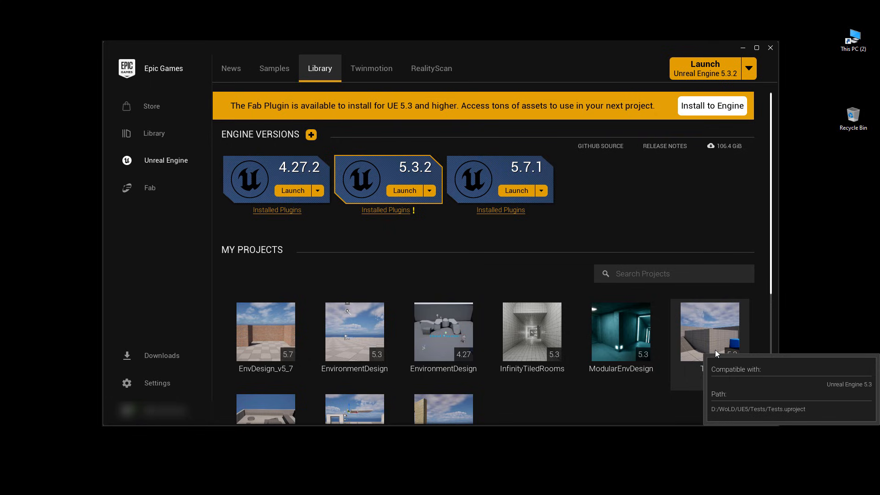
pyautogui.moveTo(701, 178)
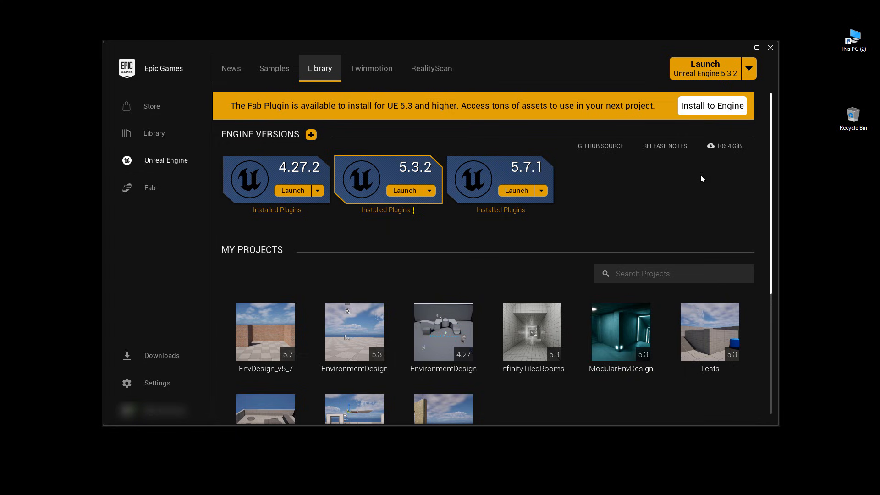
pyautogui.moveTo(676, 225)
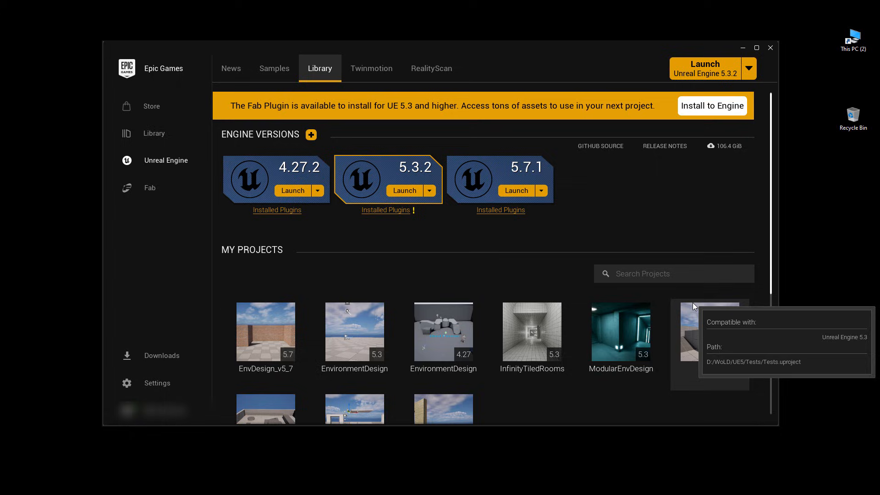
pyautogui.moveTo(699, 328)
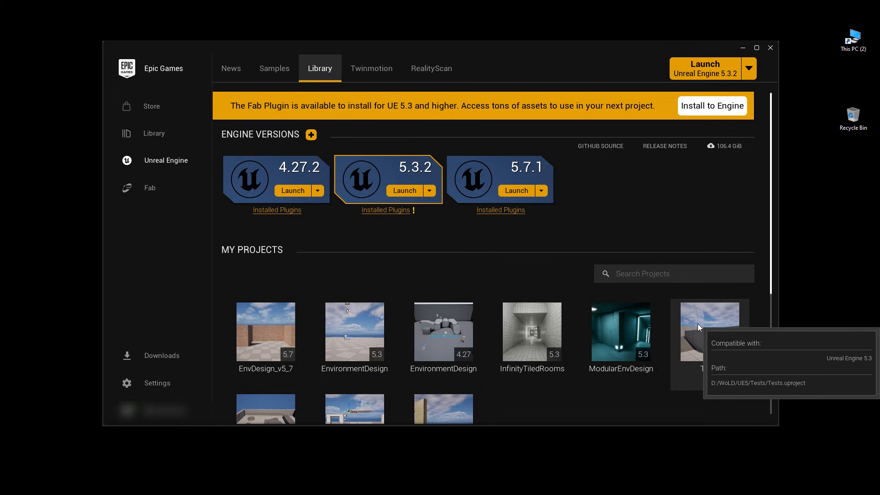
# Show the Tests project's folder on disk via its launcher context menu
pyautogui.rightClick(709, 330)
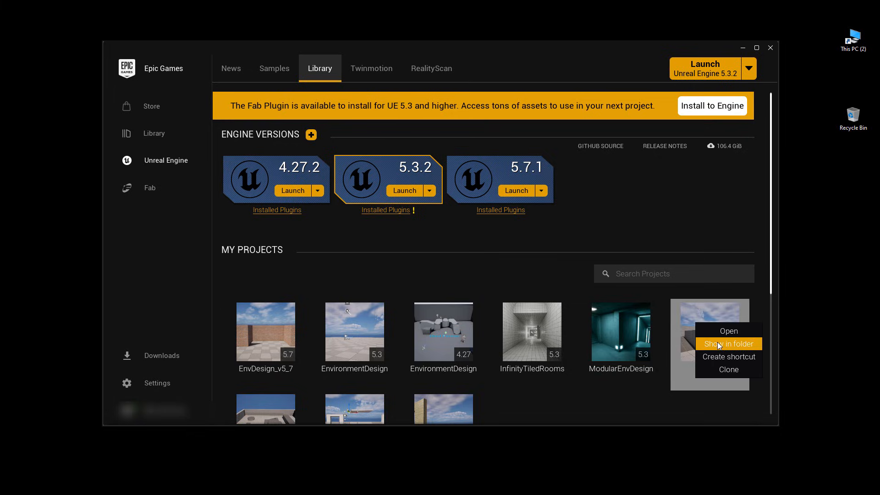
pyautogui.click(729, 344)
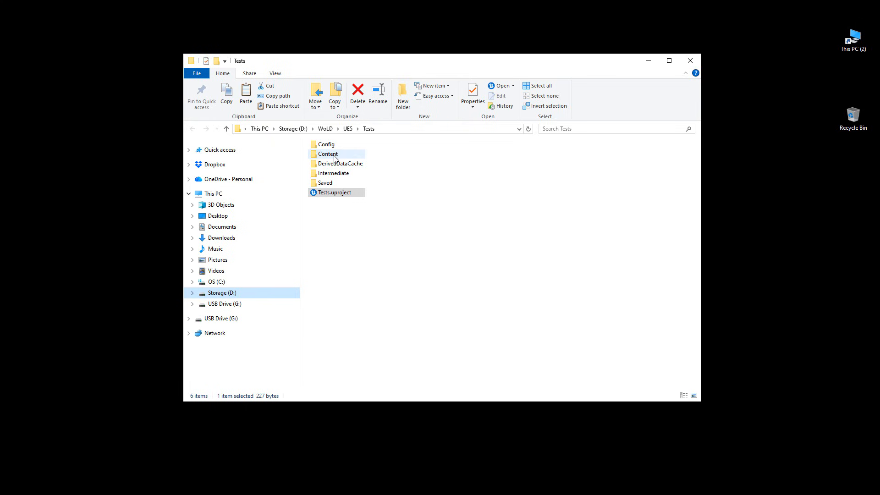
# Inspect Content/StarterContent's subfolders, go back, and bring up StarterContent's folder actions
pyautogui.doubleClick(328, 154)
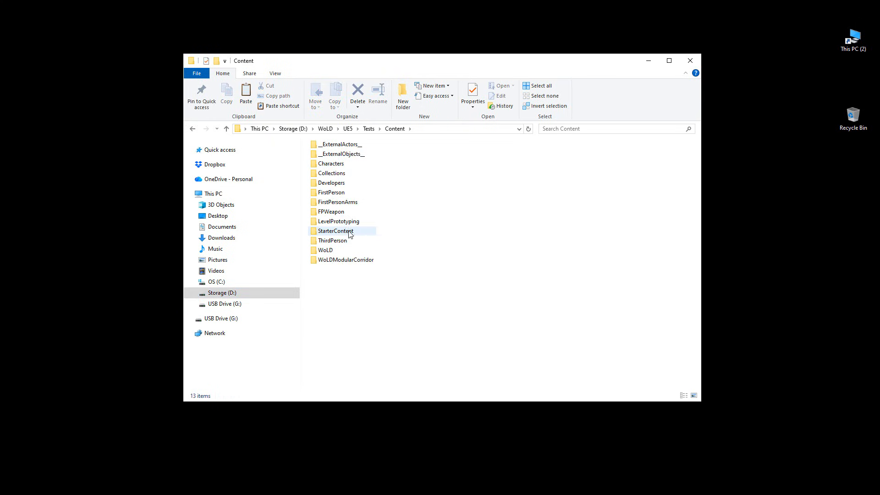
pyautogui.click(335, 231)
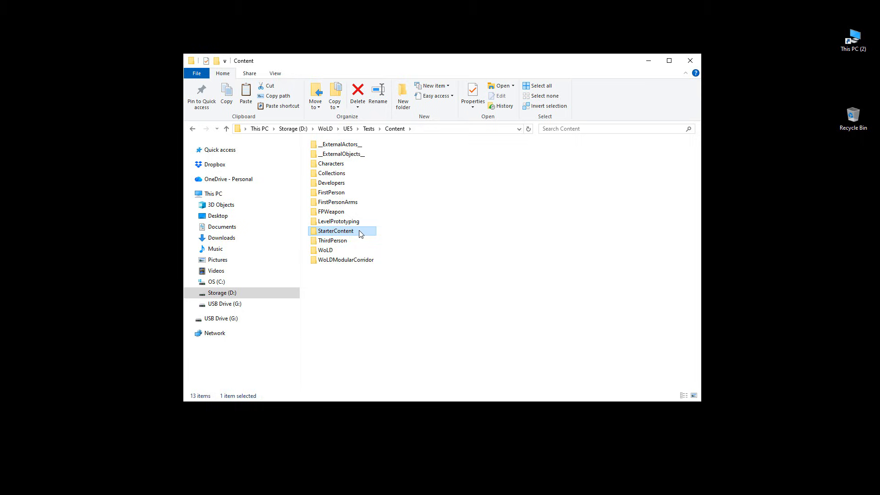
pyautogui.doubleClick(335, 231)
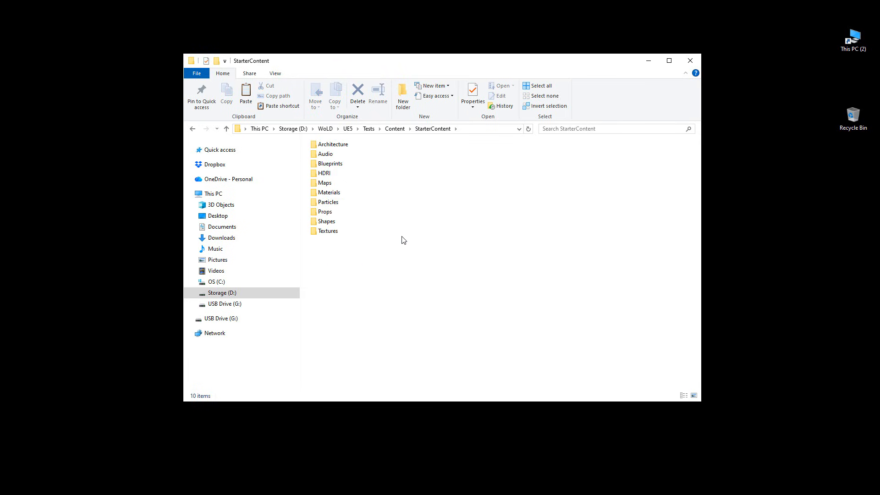
pyautogui.click(394, 128)
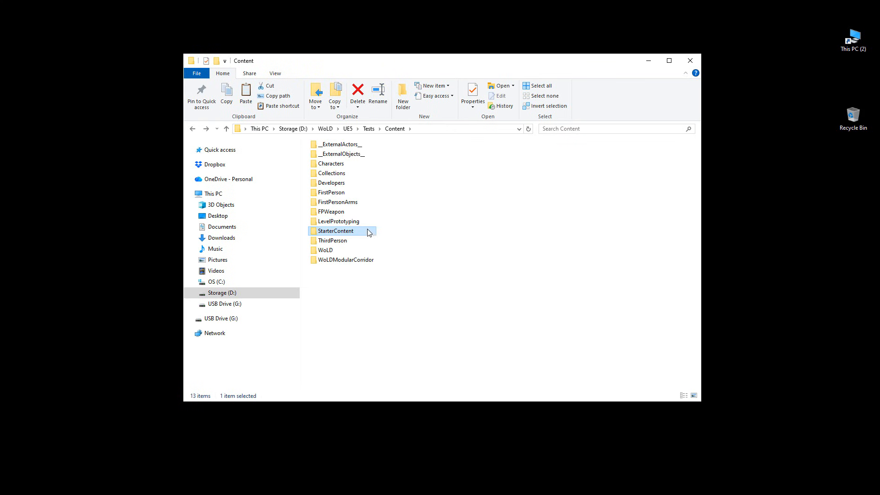
pyautogui.rightClick(336, 231)
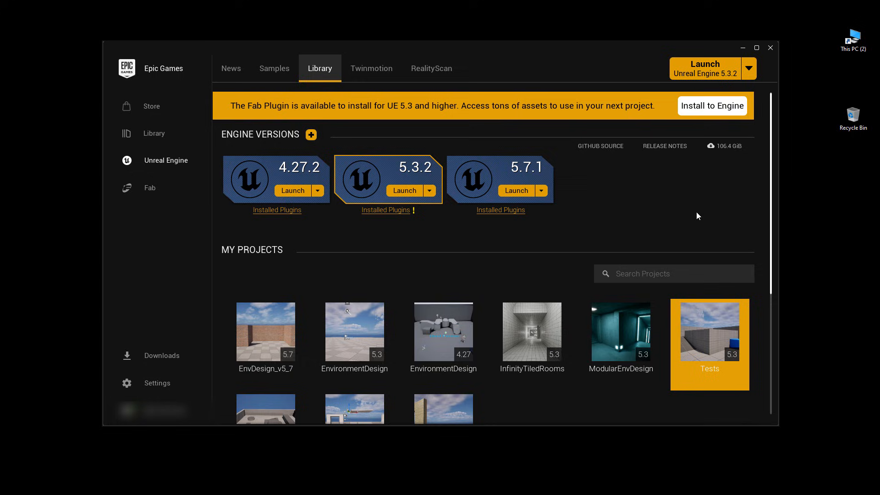
pyautogui.moveTo(511, 249)
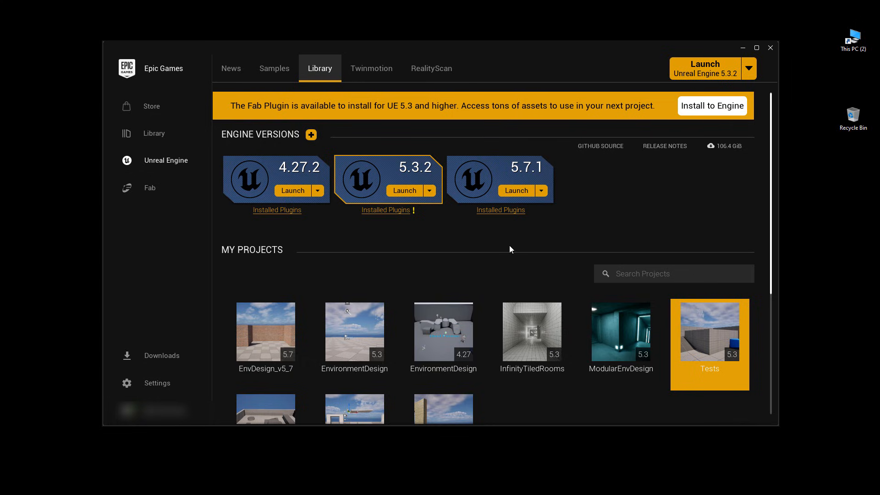
pyautogui.moveTo(599, 182)
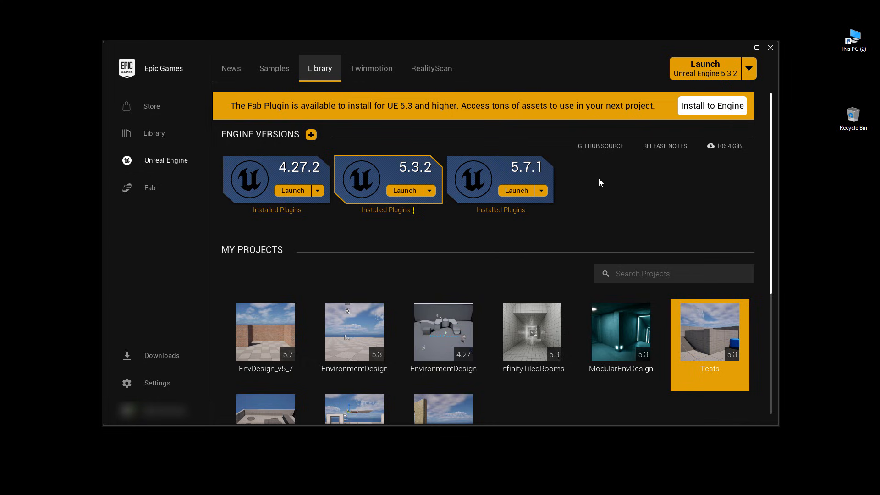
pyautogui.moveTo(572, 175)
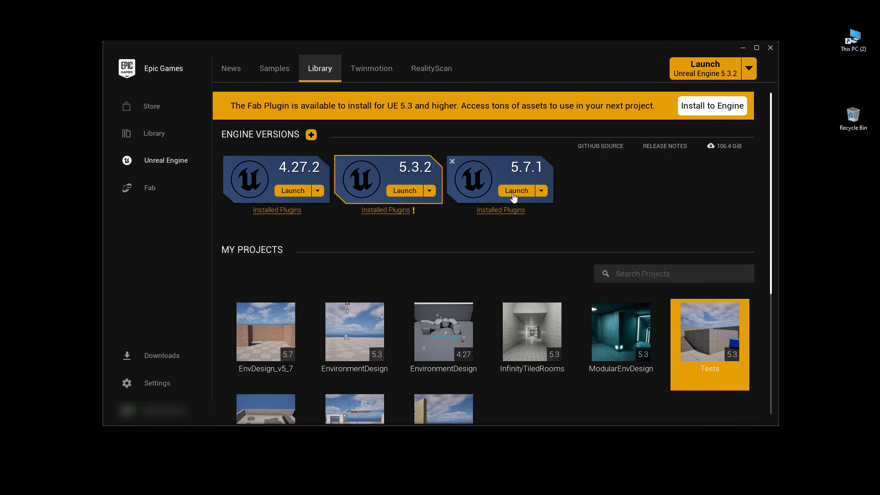
# Launch Unreal Engine 5.7.1 from the launcher's Engine Versions list
pyautogui.click(515, 190)
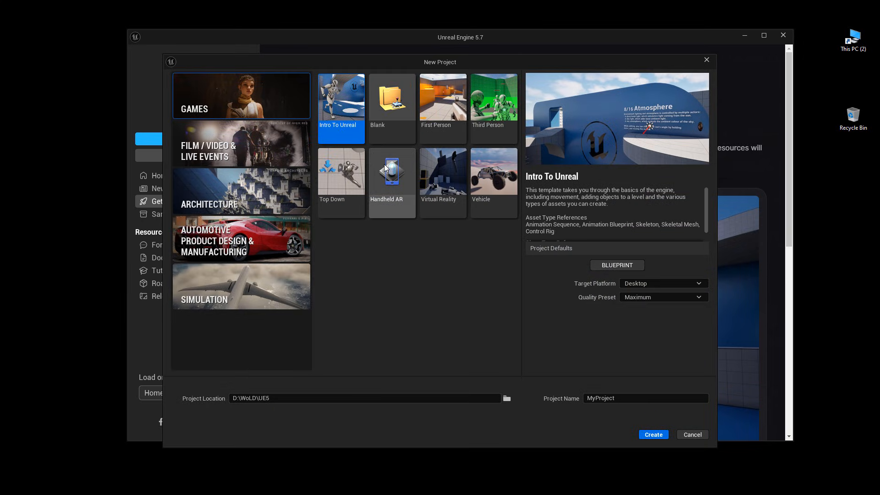
pyautogui.moveTo(308, 192)
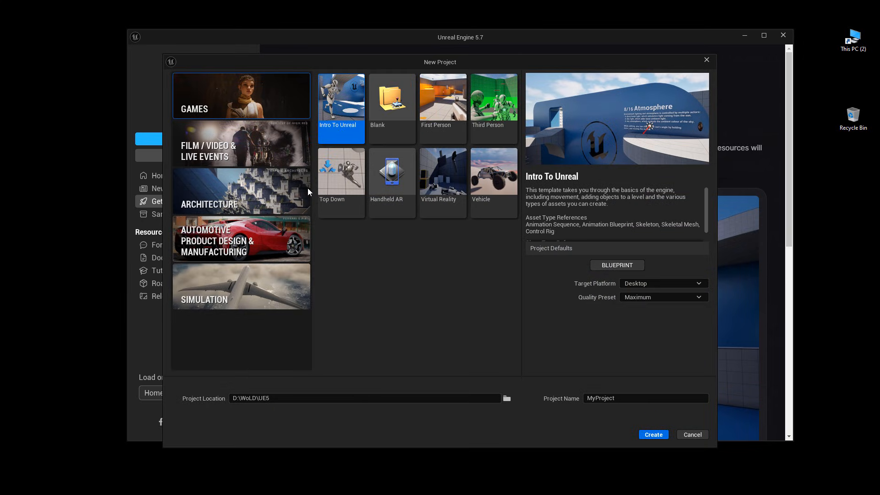
pyautogui.moveTo(652, 338)
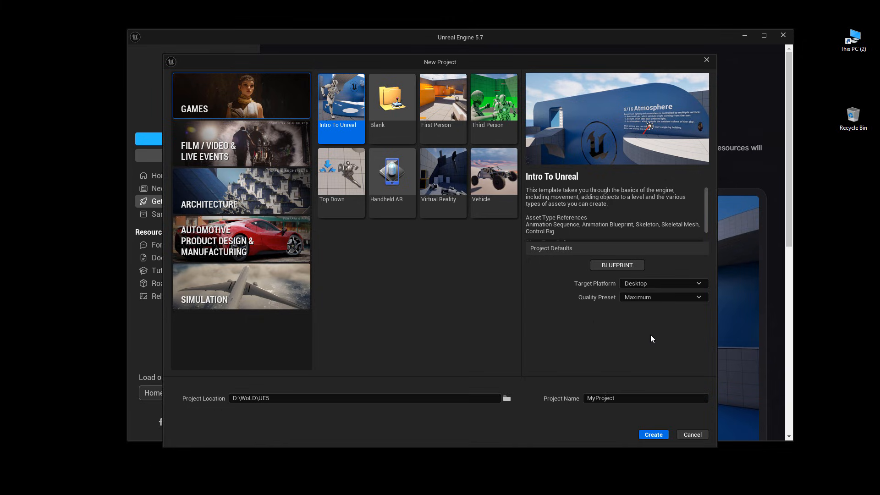
pyautogui.moveTo(632, 329)
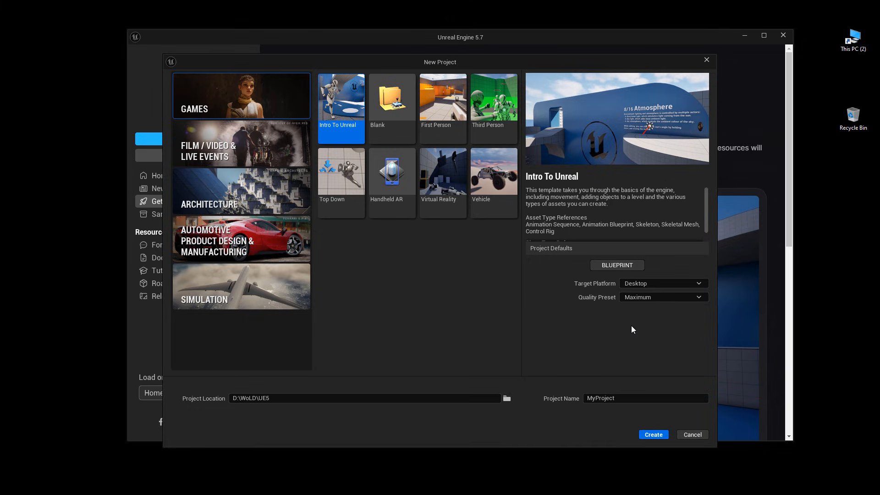
pyautogui.moveTo(380, 278)
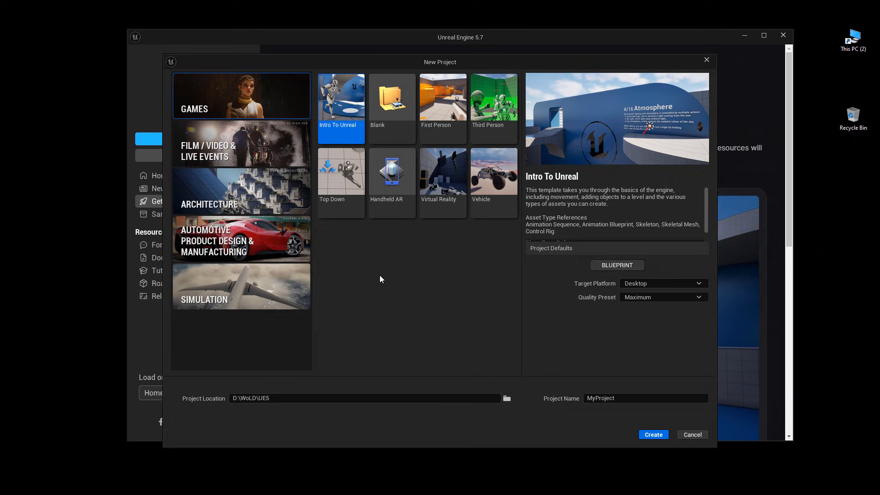
pyautogui.moveTo(470, 310)
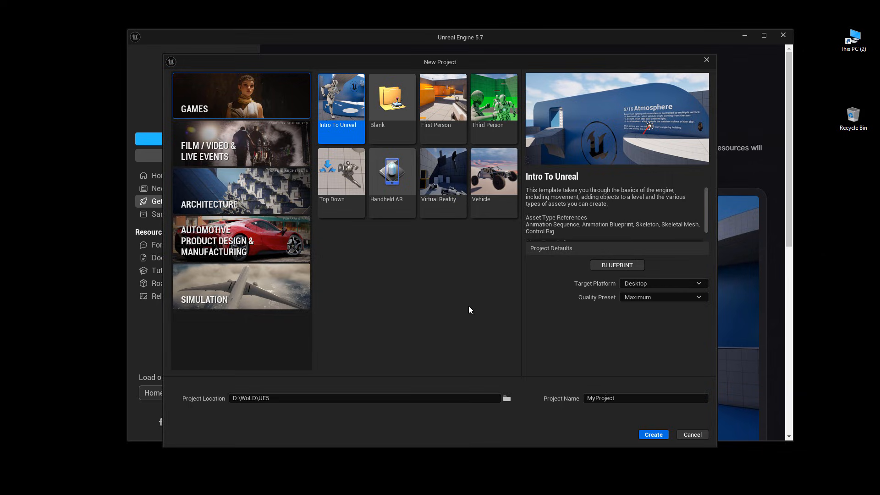
# Cancel the 5.7 New Project window without creating anything
pyautogui.click(691, 434)
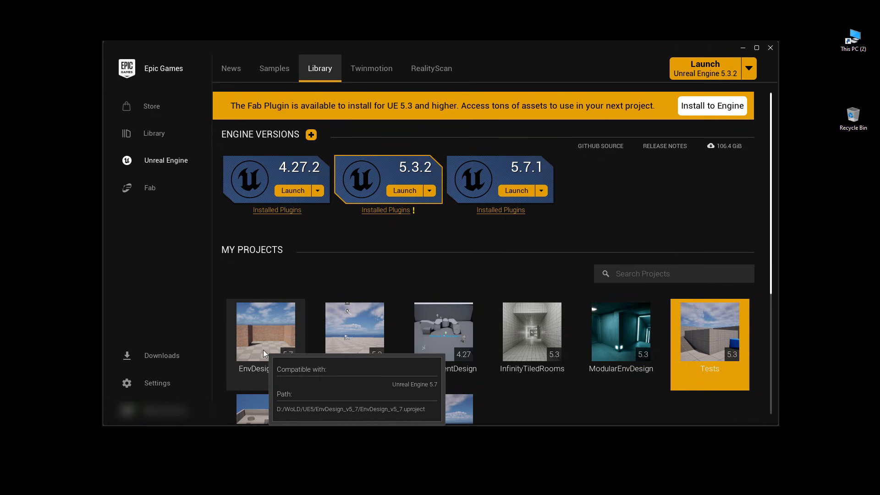
pyautogui.moveTo(284, 276)
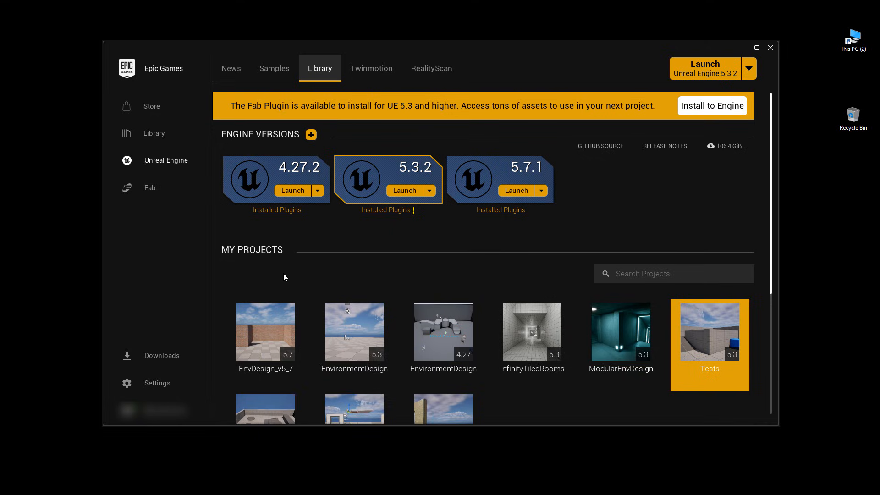
pyautogui.moveTo(309, 278)
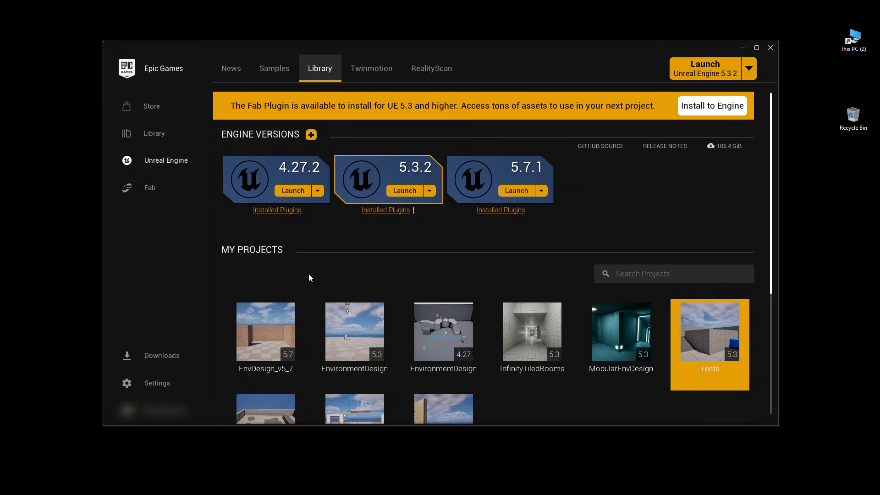
pyautogui.moveTo(283, 291)
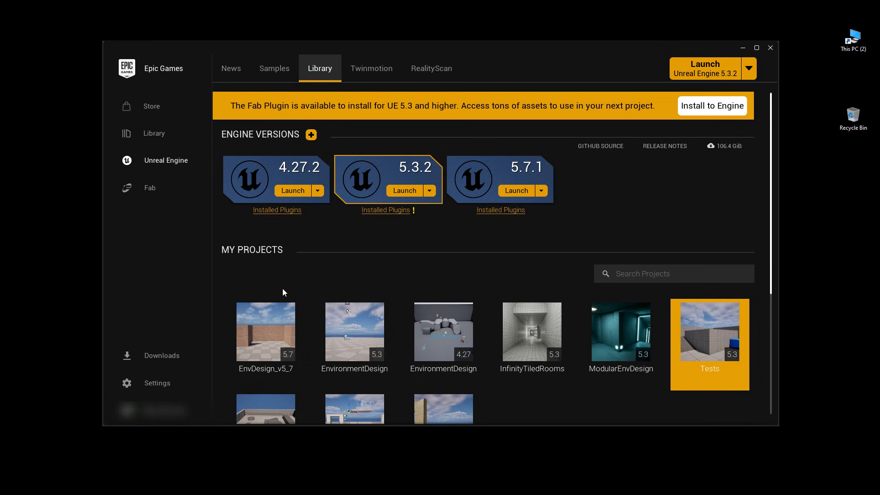
pyautogui.moveTo(265, 328)
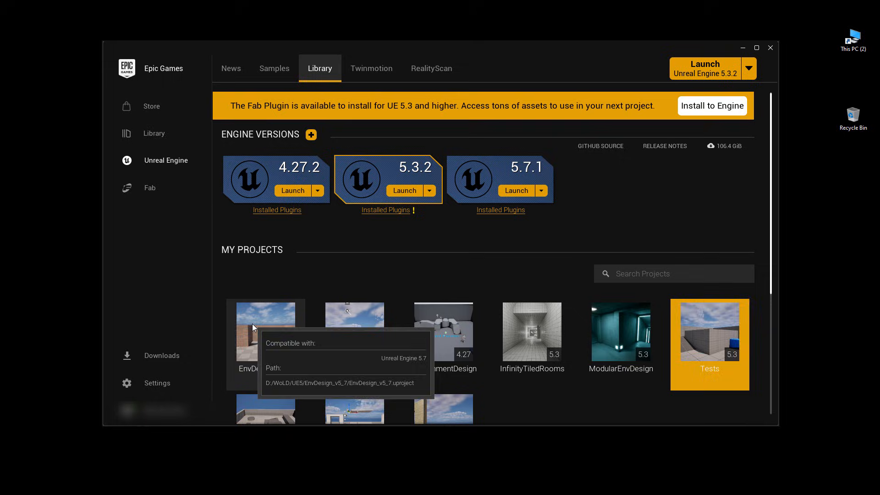
# Bring up the context menu for the EnvDesign_v5_7 project thumbnail
pyautogui.rightClick(265, 328)
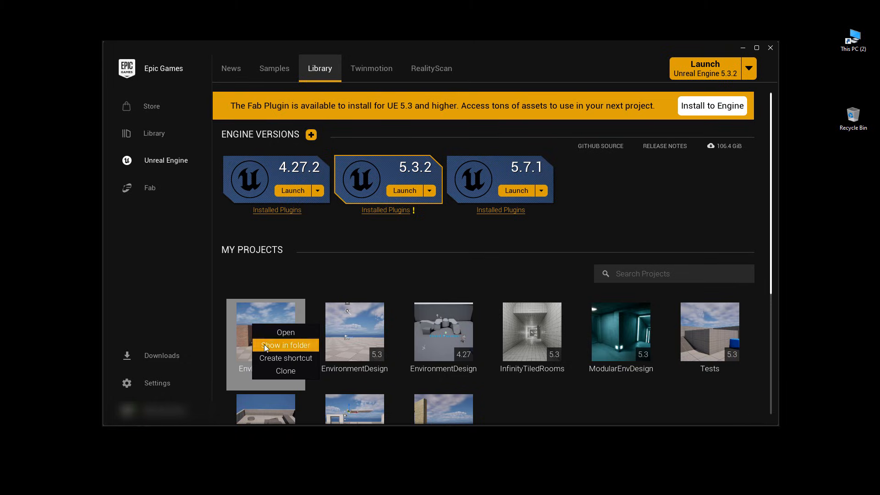
# Reveal the EnvDesign_v5_7 project on disk and enter its Content folder, bringing up the folder context menu
pyautogui.click(285, 345)
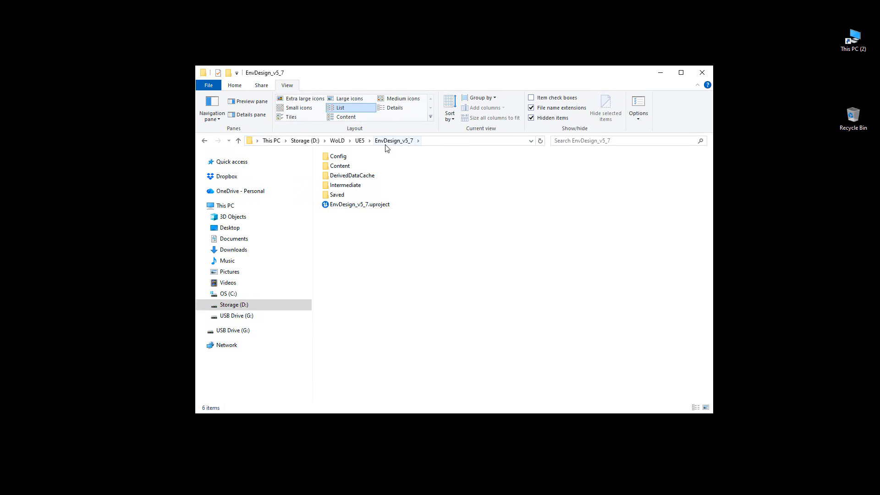
pyautogui.click(339, 165)
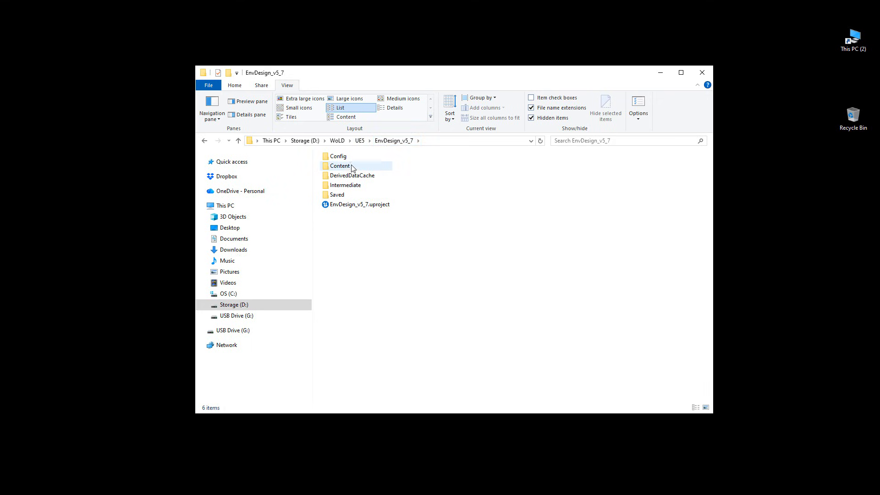
pyautogui.doubleClick(340, 165)
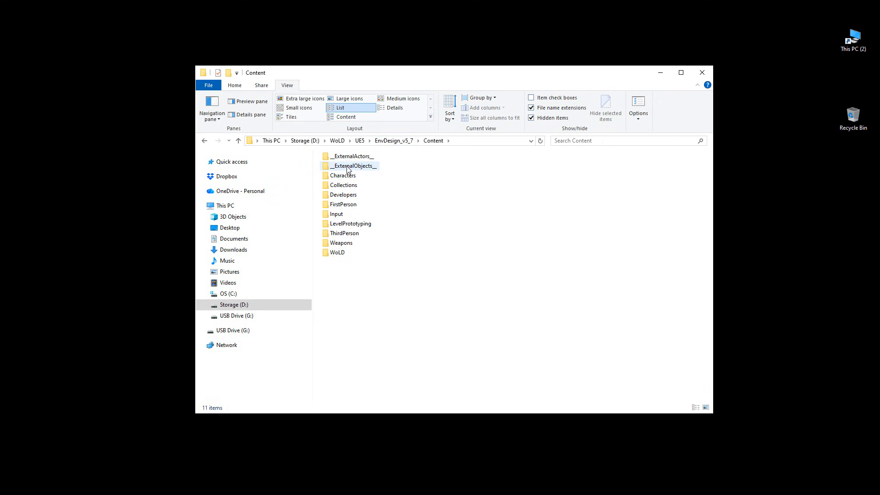
pyautogui.click(441, 207)
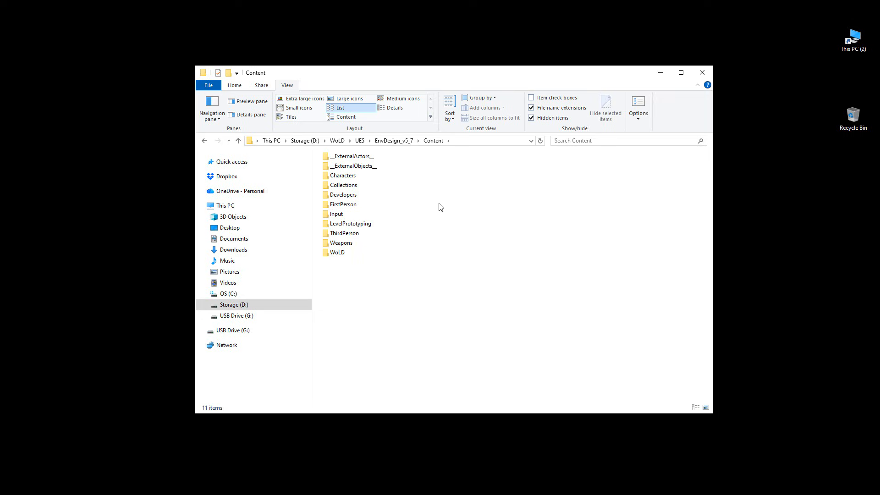
pyautogui.rightClick(440, 206)
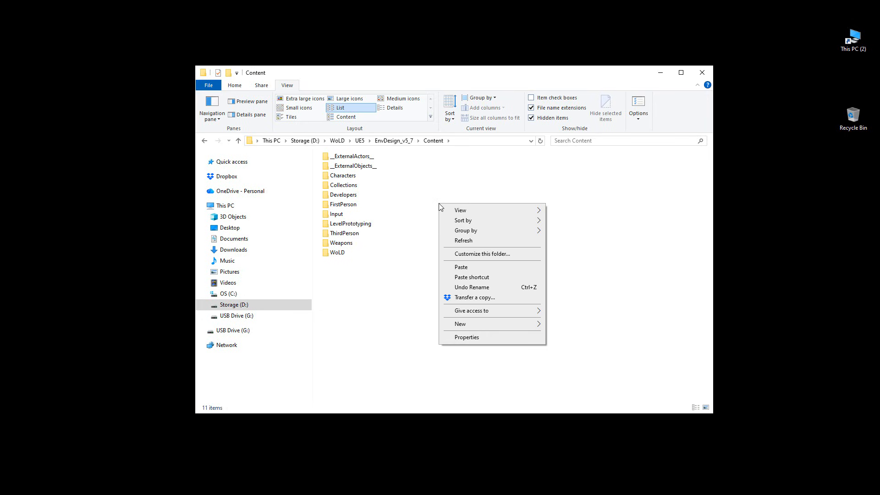
pyautogui.moveTo(479, 327)
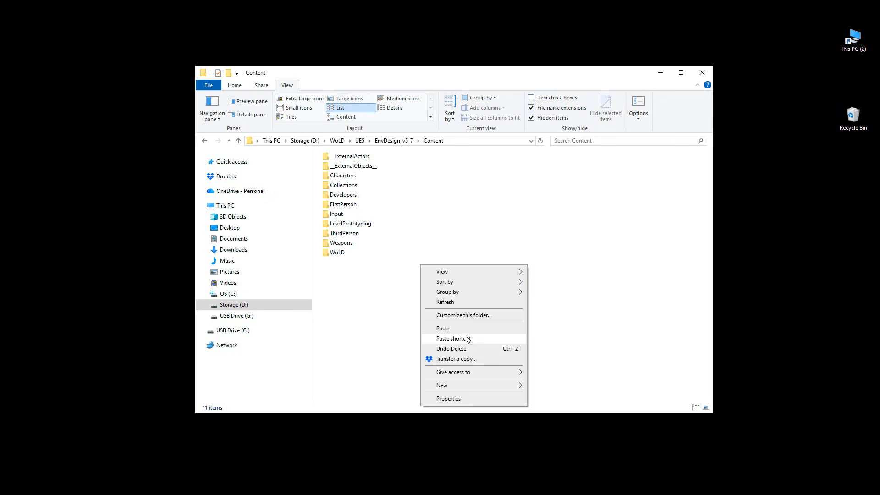
# Paste the copied StarterContent folder from the Tests project into EnvDesign_v5_7\Content
pyautogui.click(442, 328)
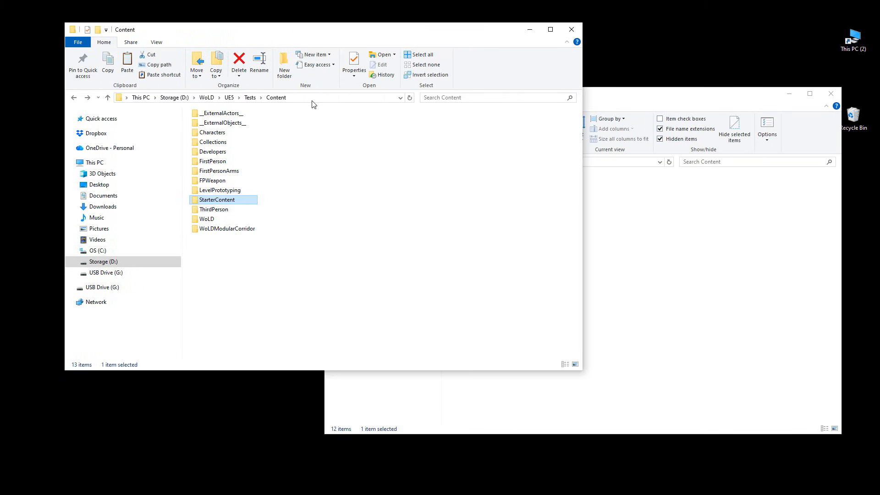
pyautogui.moveTo(276, 97)
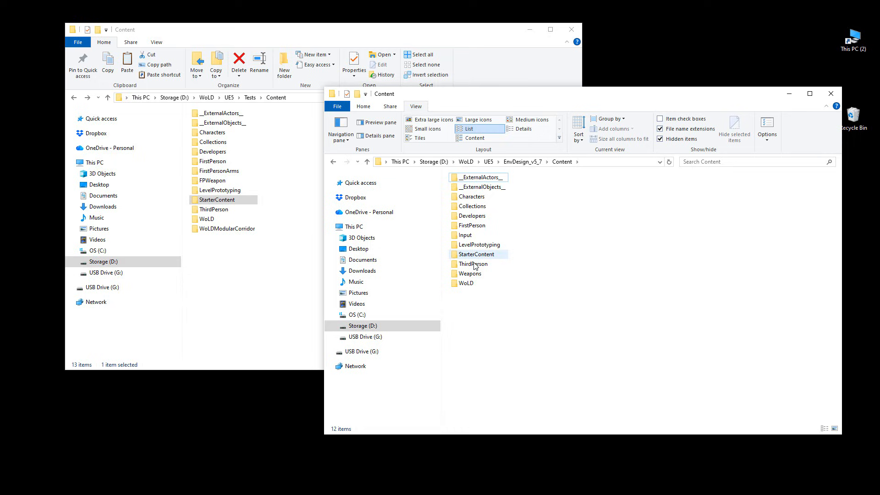
pyautogui.click(477, 254)
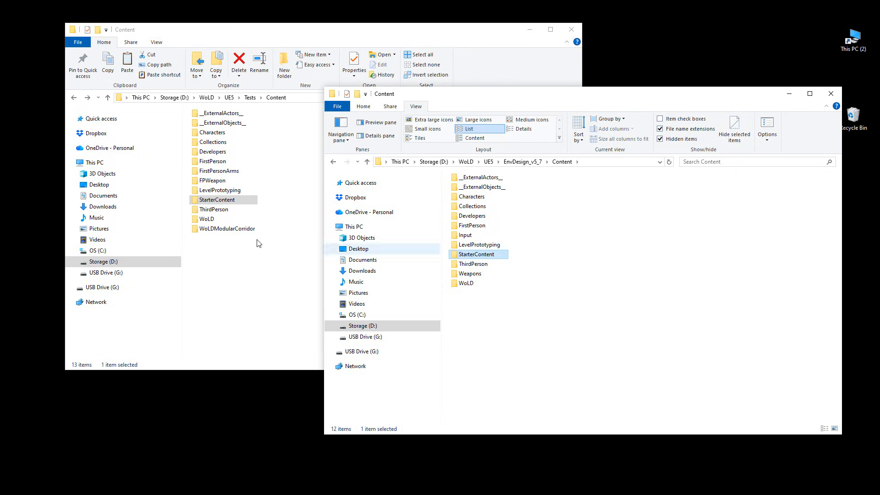
pyautogui.click(665, 286)
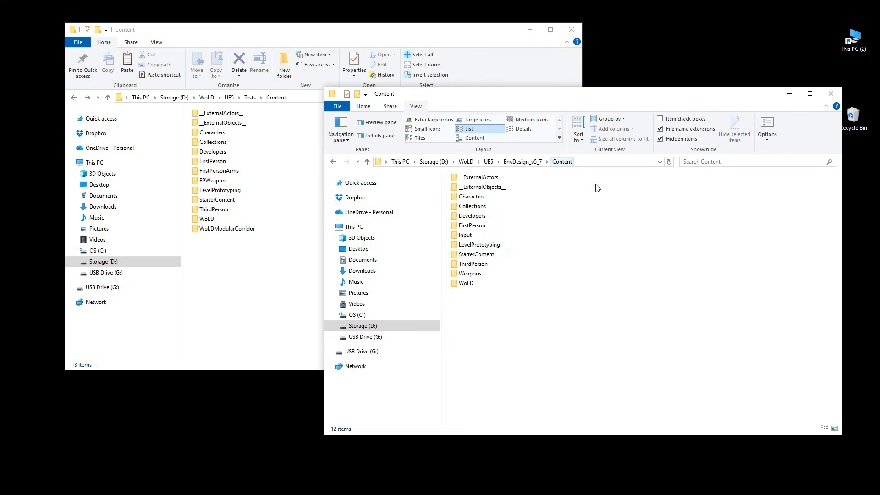
pyautogui.moveTo(587, 193)
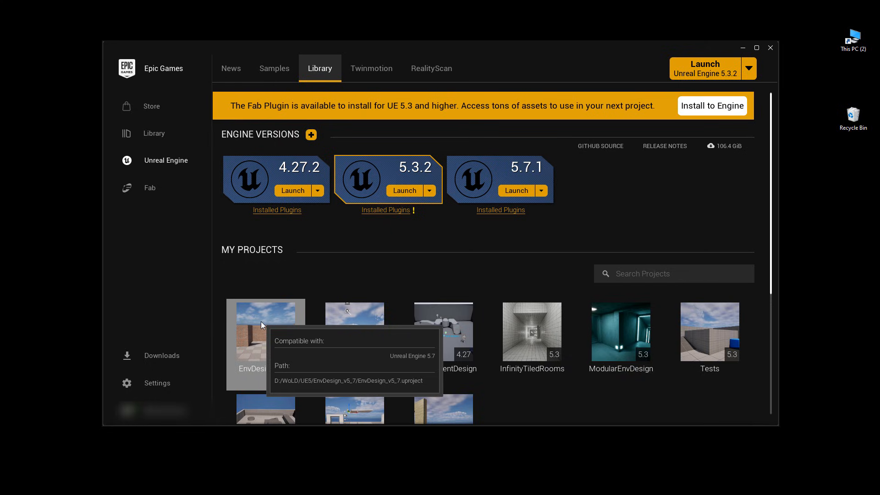
pyautogui.moveTo(278, 336)
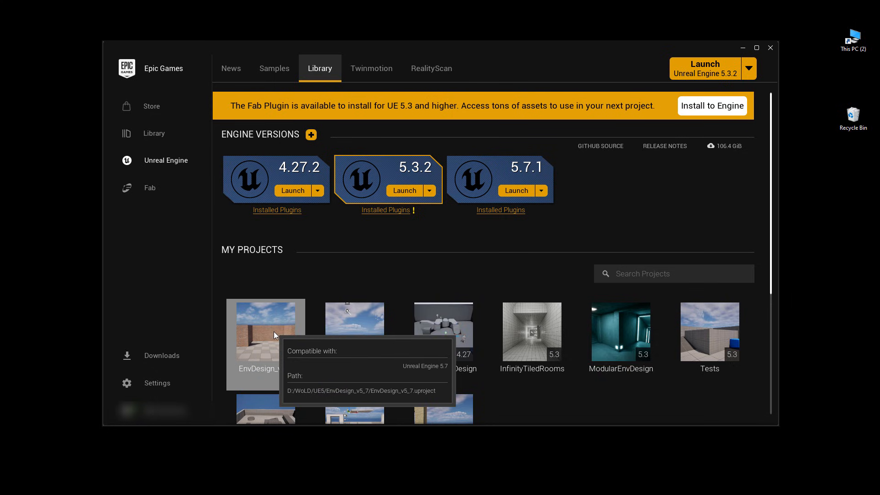
# Launch the EnvDesign_v5_7 project from My Projects into the Unreal Engine 5.7 editor
pyautogui.doubleClick(266, 331)
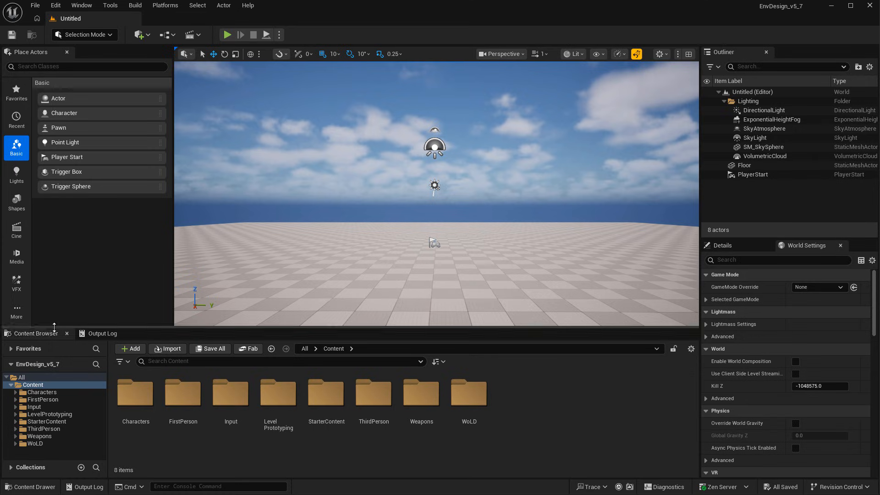
# Browse into StarterContent in the Content Browser and enter one of its asset subfolders
pyautogui.click(48, 421)
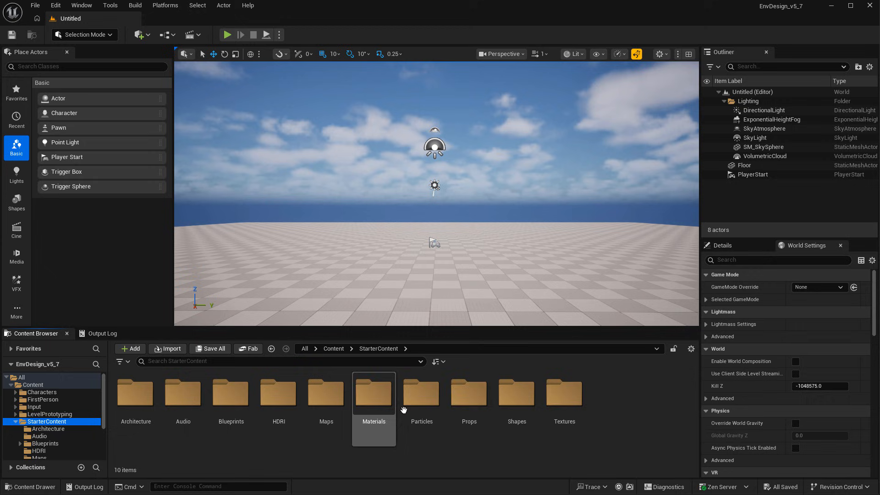
pyautogui.click(468, 393)
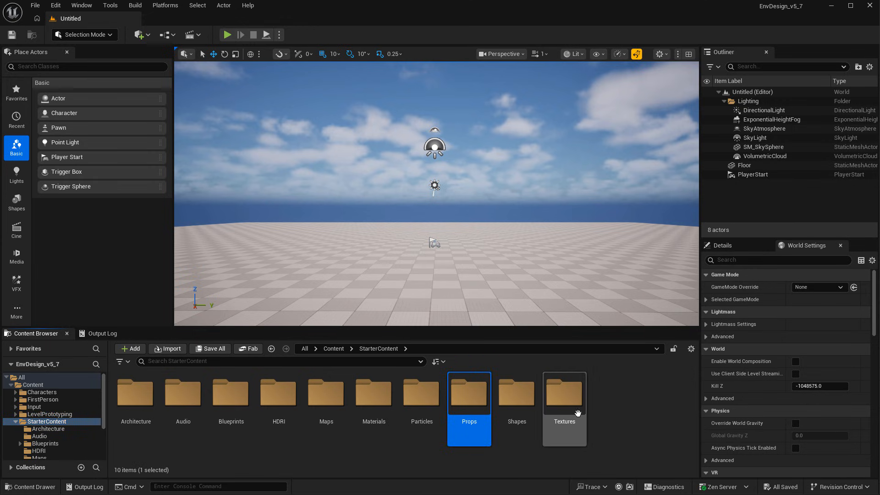
pyautogui.doubleClick(515, 393)
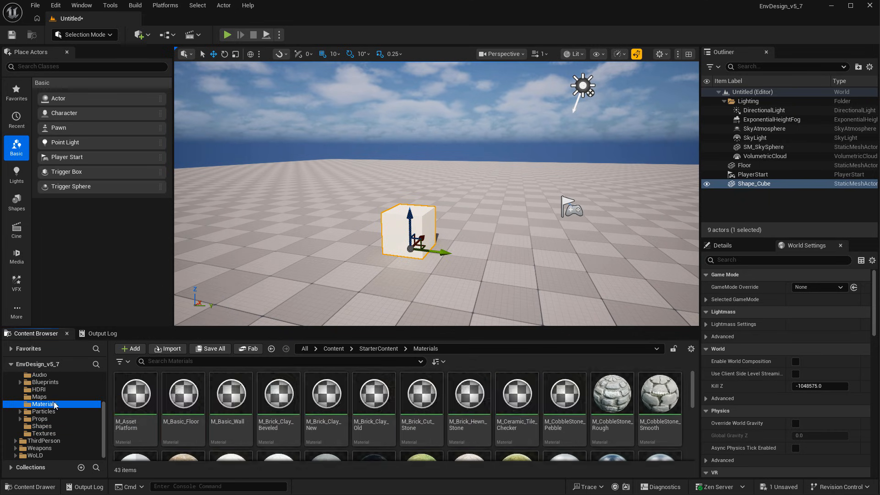
# Browse the StarterContent Materials, Blueprints and Maps folders in the Content Browser
pyautogui.click(325, 393)
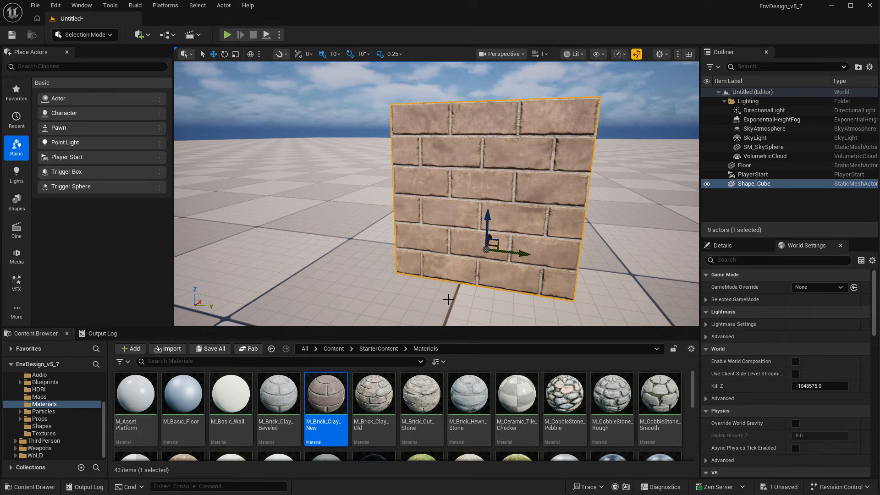
pyautogui.click(44, 397)
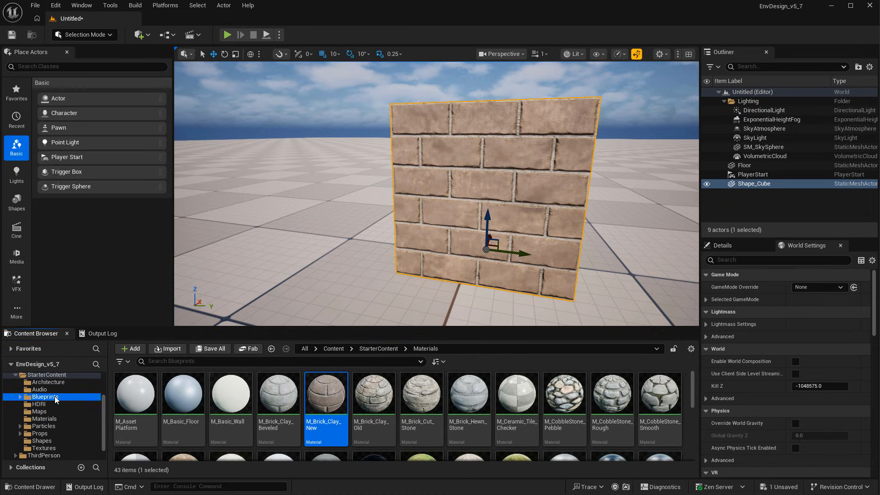
pyautogui.click(40, 410)
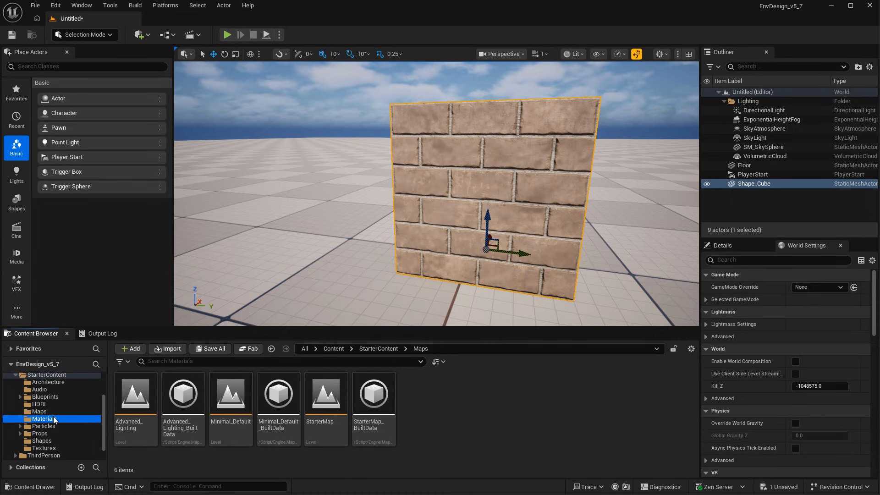